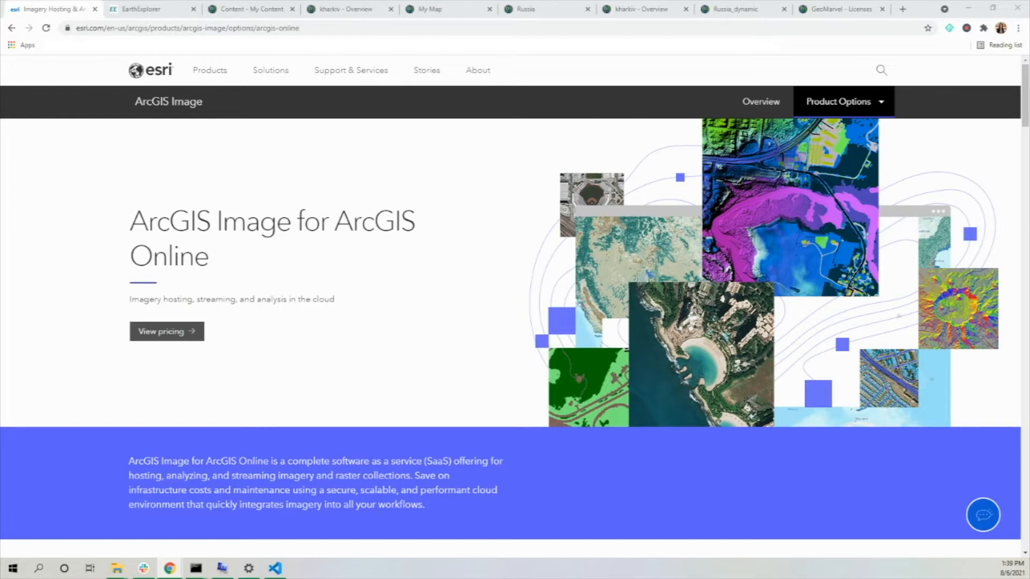
mouse_move(317, 286)
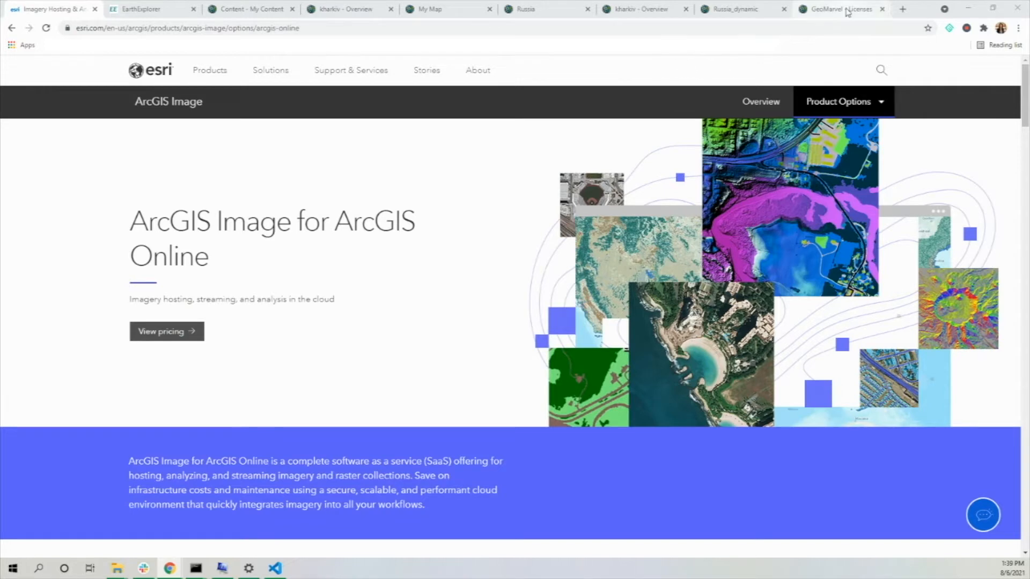
Show the GeoMarvel license overview scrolled to User type extensions with ArcGIS Image 4 of 5 assigned.
left_click(843, 10)
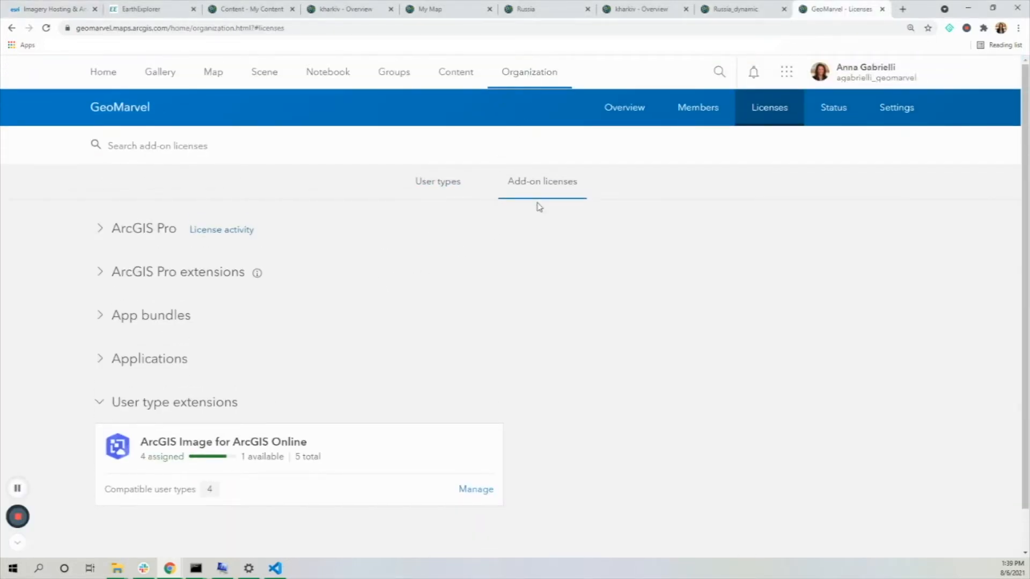
mouse_move(483, 228)
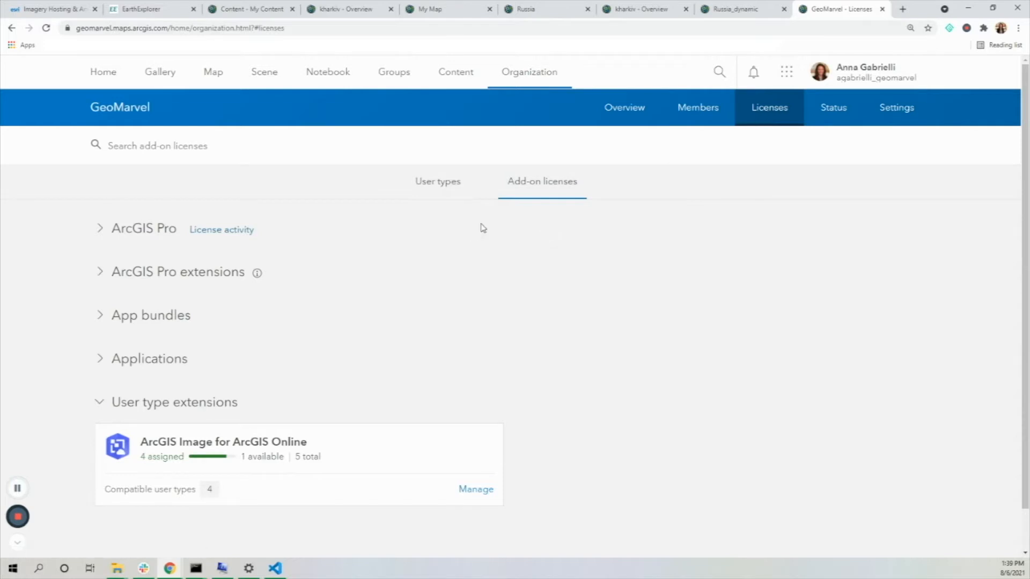
scroll("down", 3)
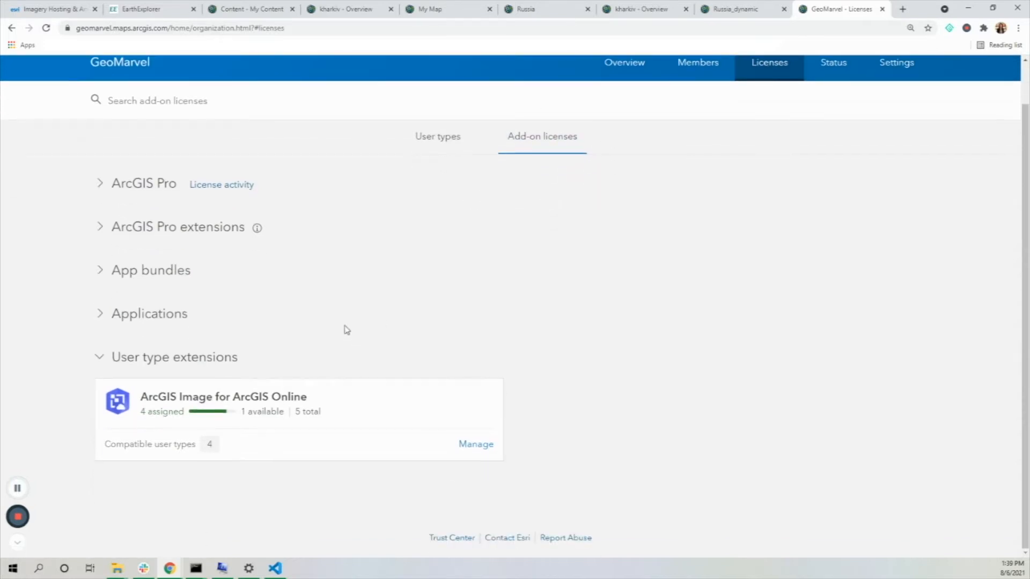
mouse_move(348, 431)
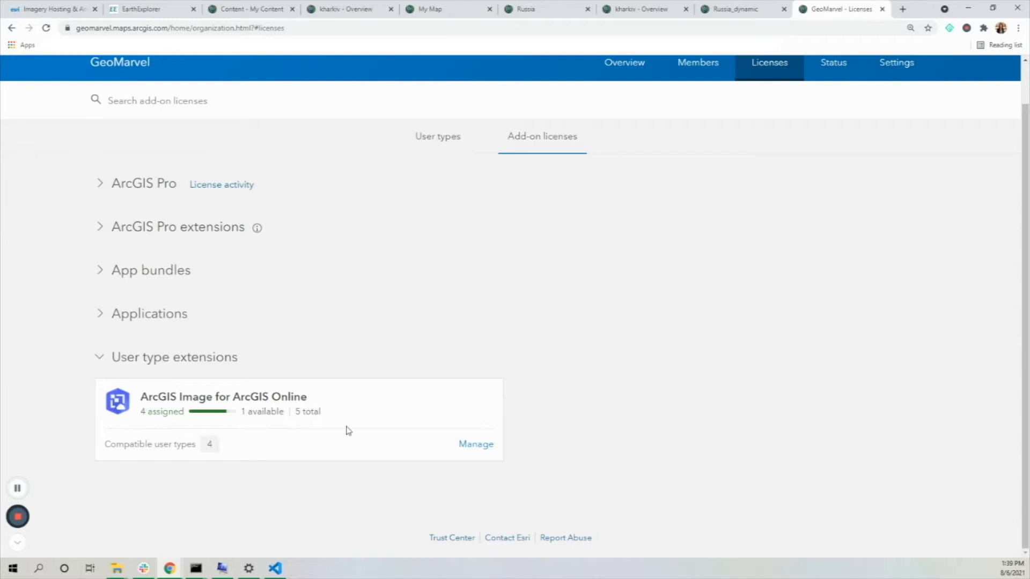
mouse_move(209, 435)
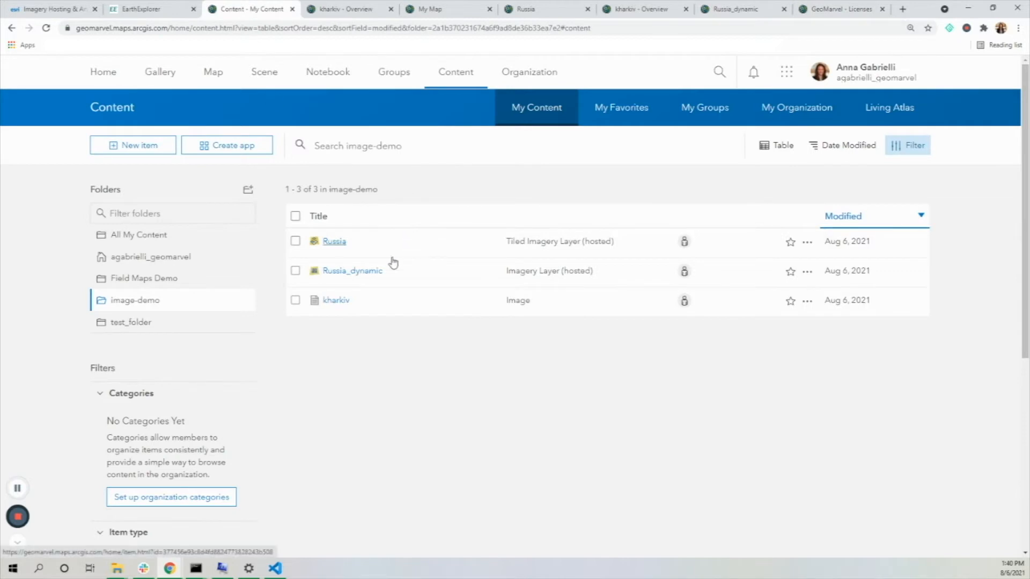
Launch the kharkiv item from image-demo into a new browser tab via its link options.
right_click(336, 300)
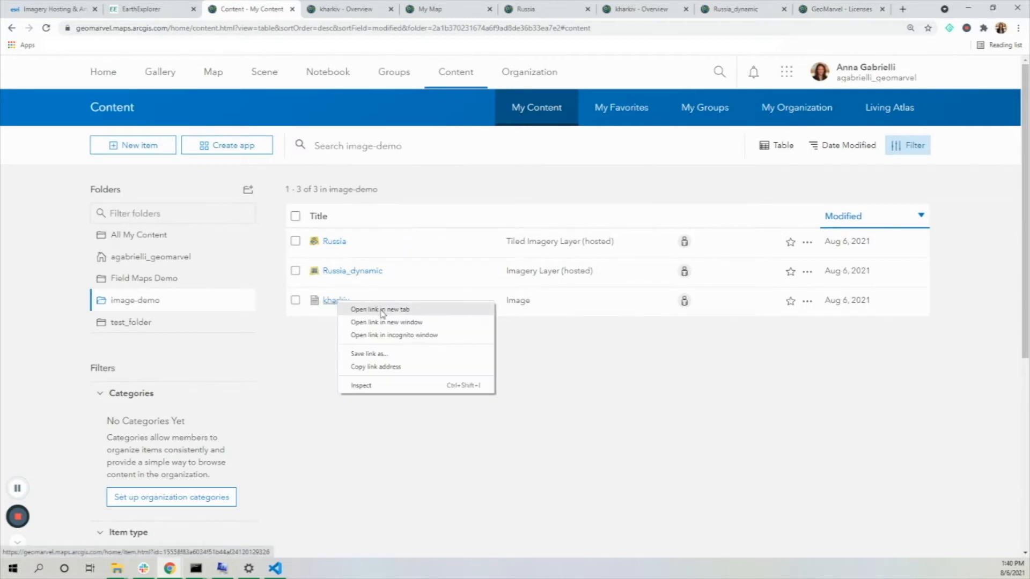
left_click(384, 314)
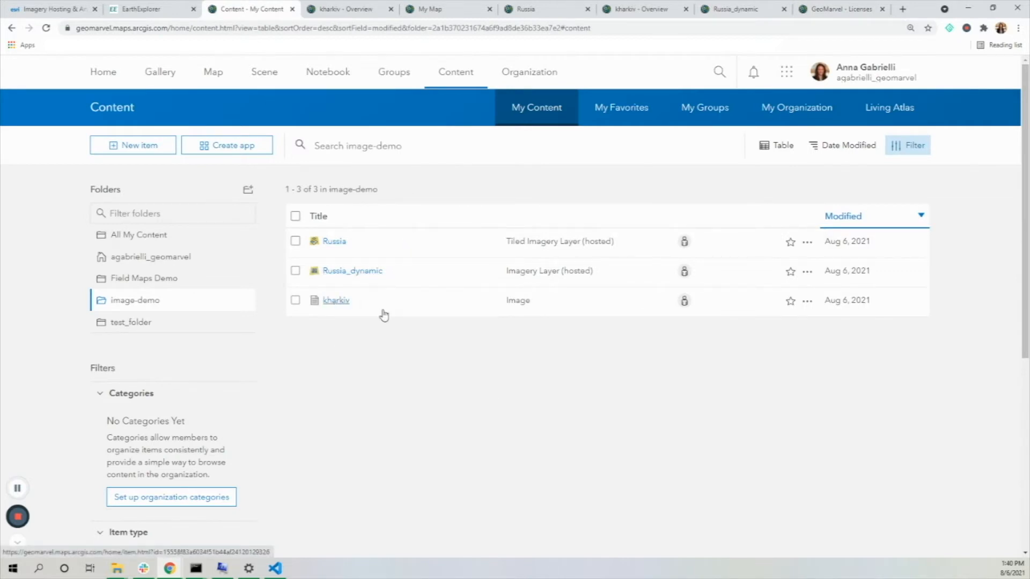
Bring up the new kharkiv item overview page showing the 6 MB image.
left_click(335, 300)
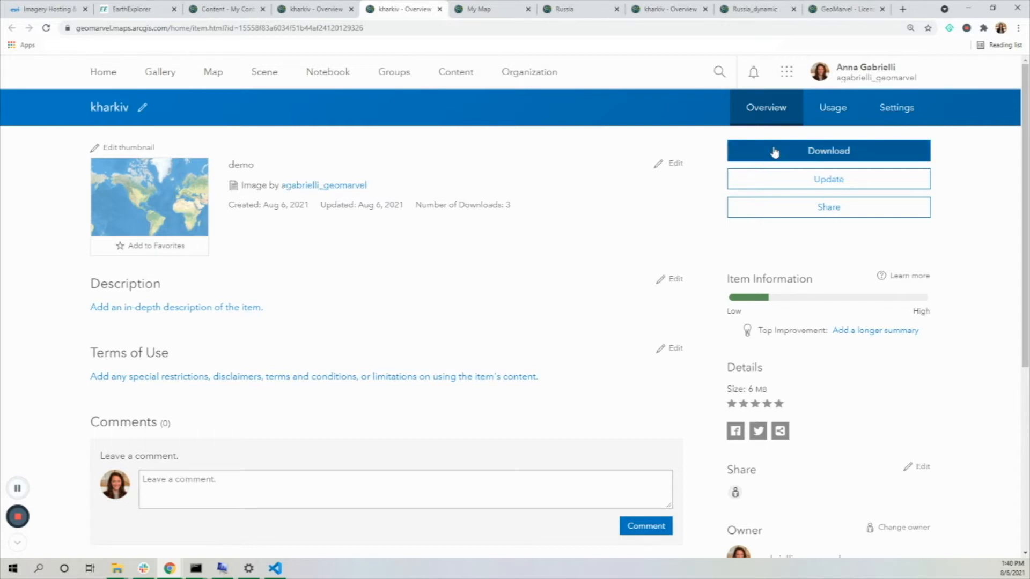
mouse_move(603, 160)
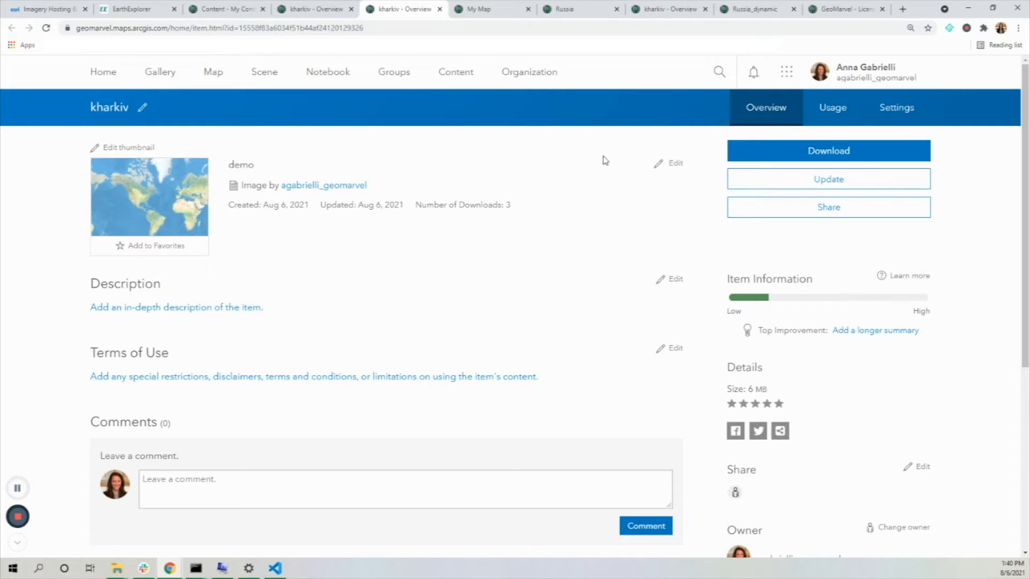
mouse_move(710, 139)
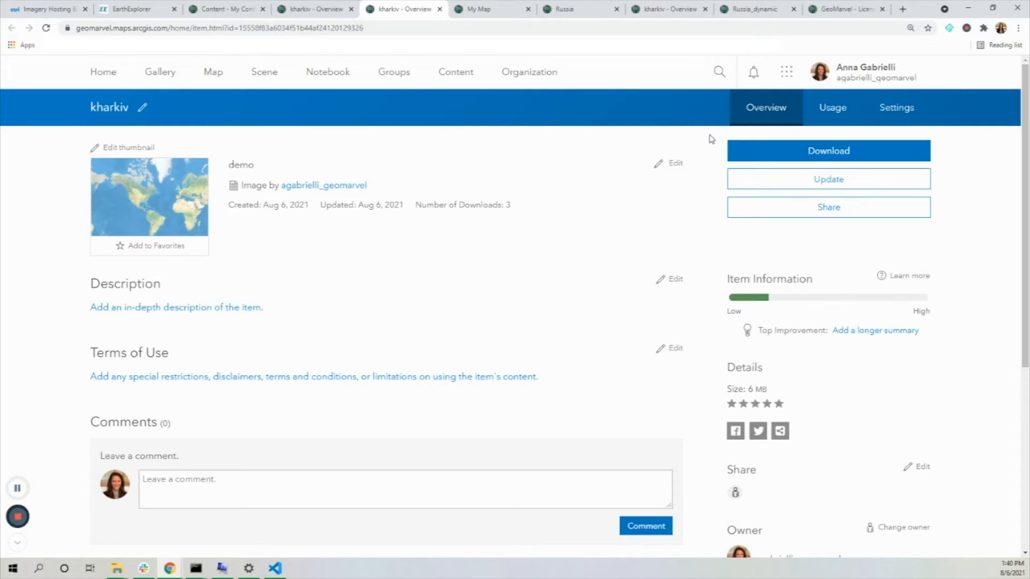
mouse_move(711, 157)
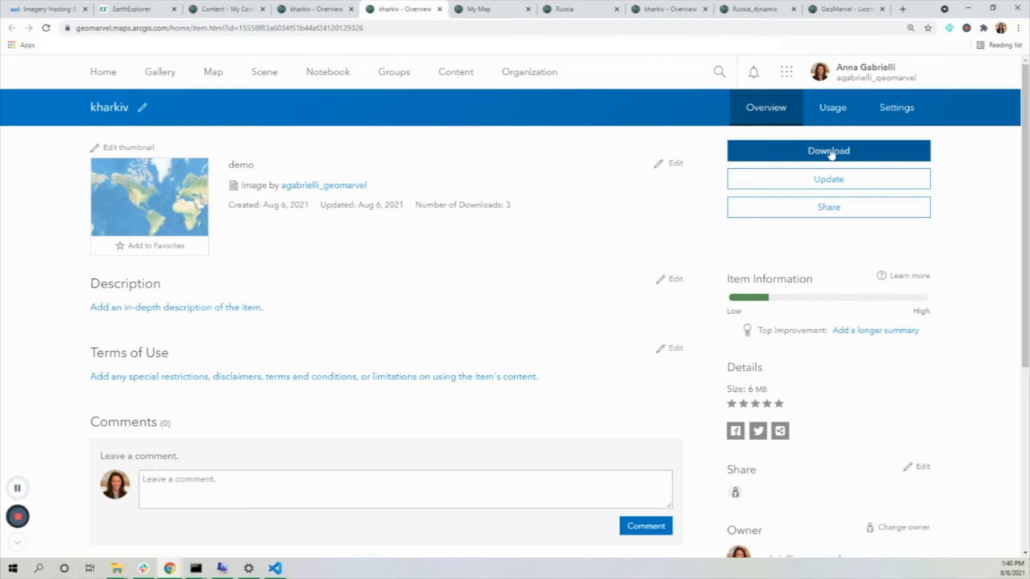
mouse_move(510, 244)
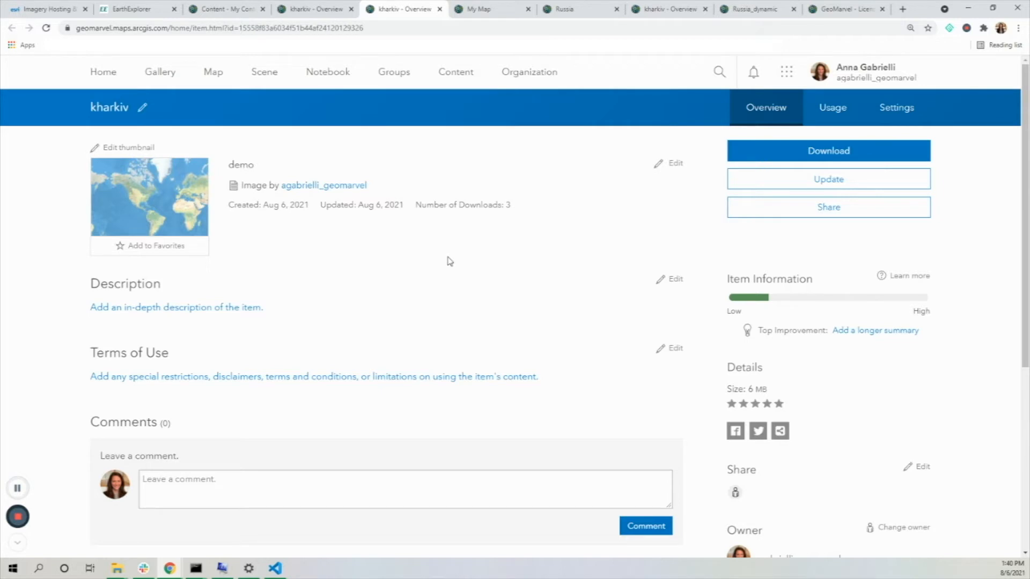
mouse_move(454, 71)
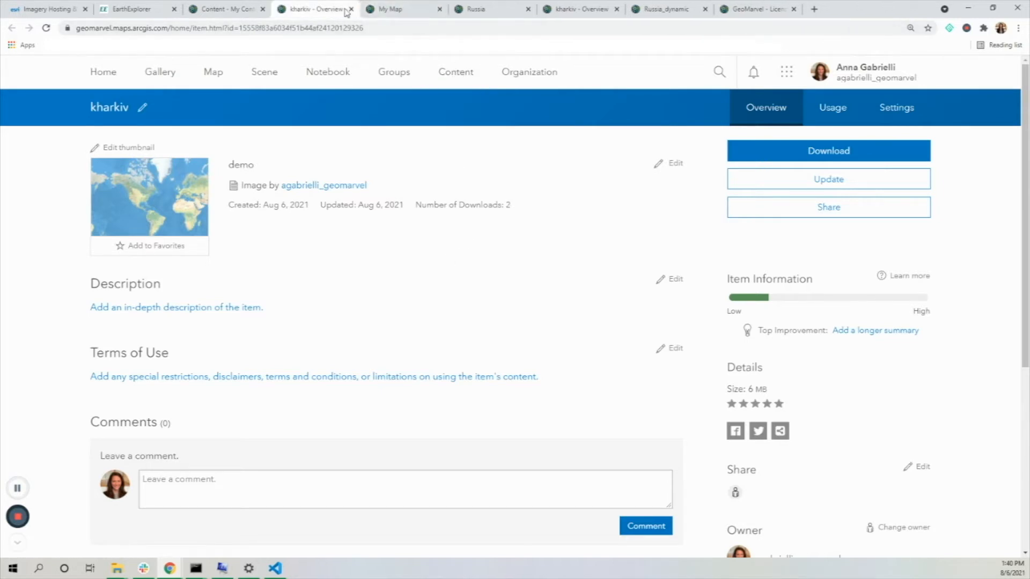
Return to the My Content listing of the image-demo folder's three imagery items.
left_click(226, 9)
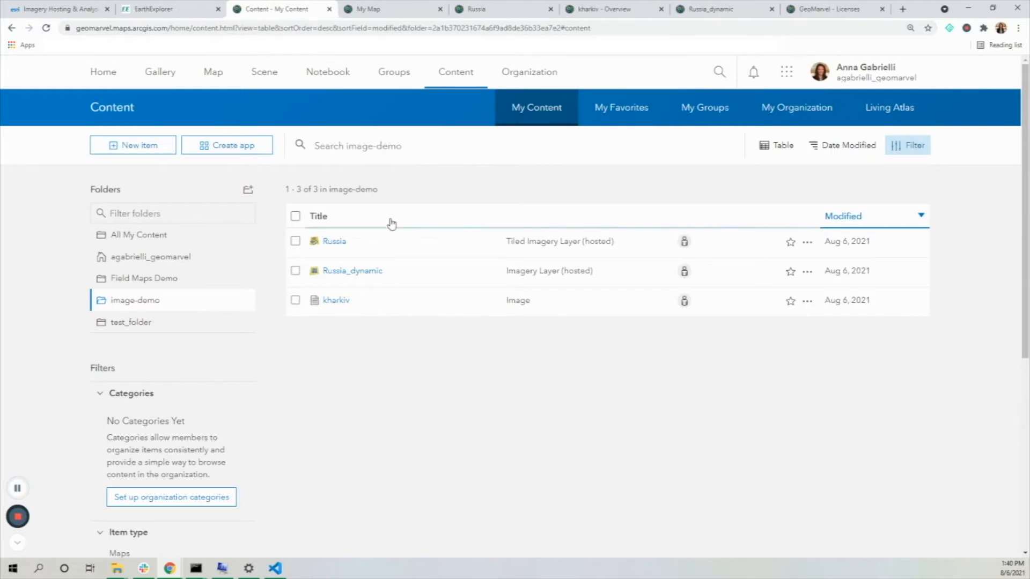
mouse_move(333, 241)
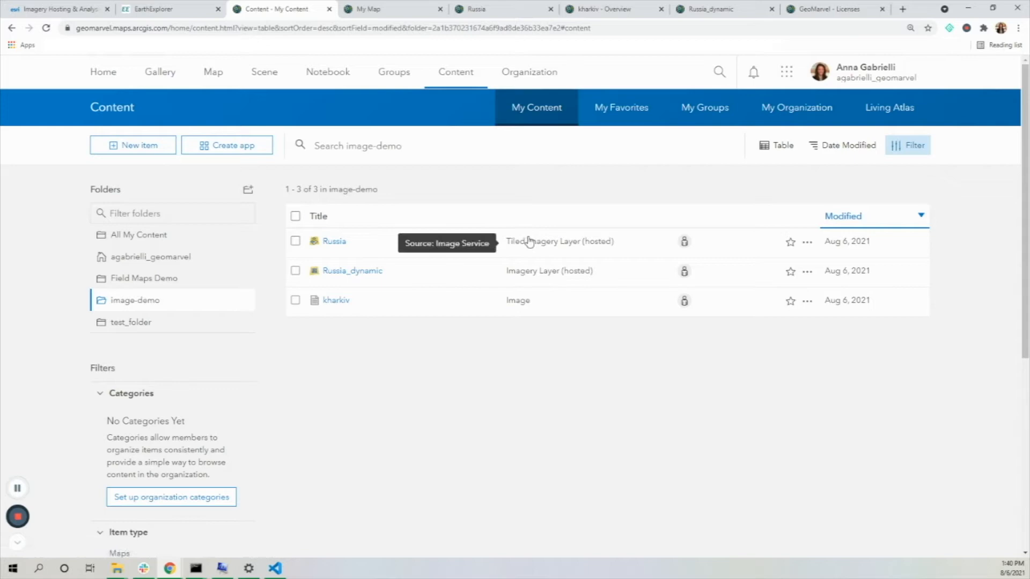
mouse_move(529, 282)
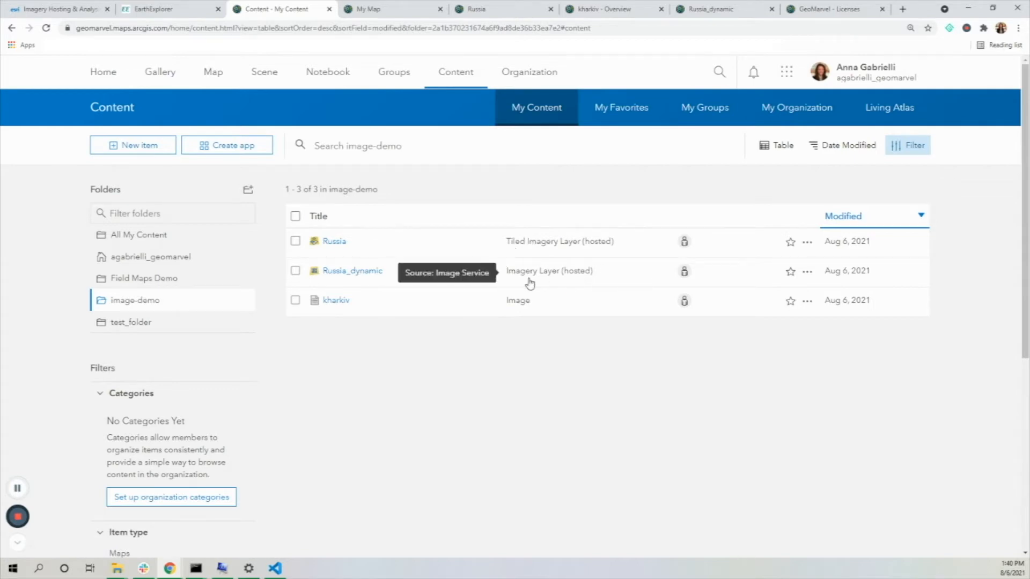
mouse_move(153, 155)
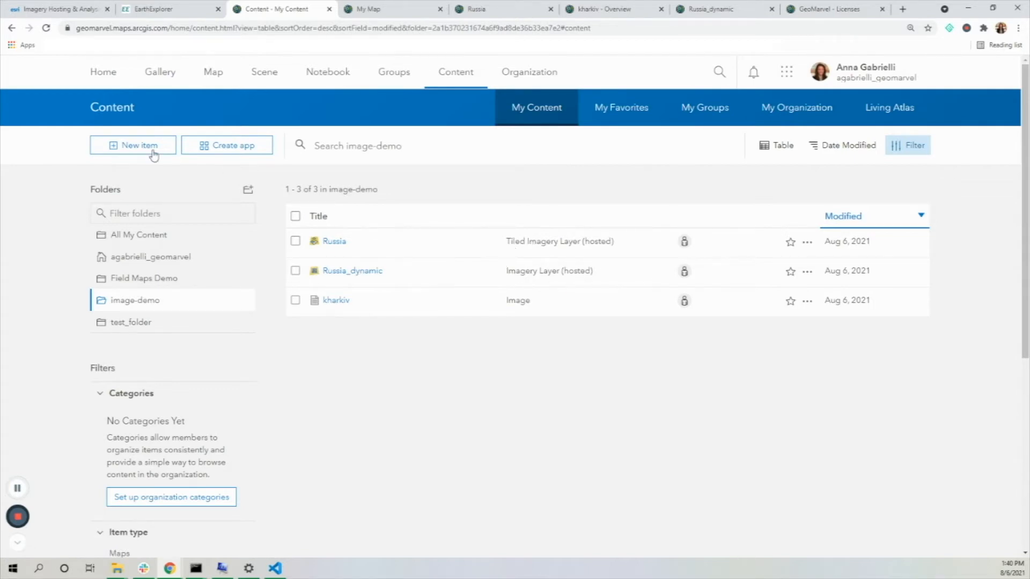
Begin a new imagery layer with both Tiled and Dynamic types, sourced from One Image.
left_click(133, 145)
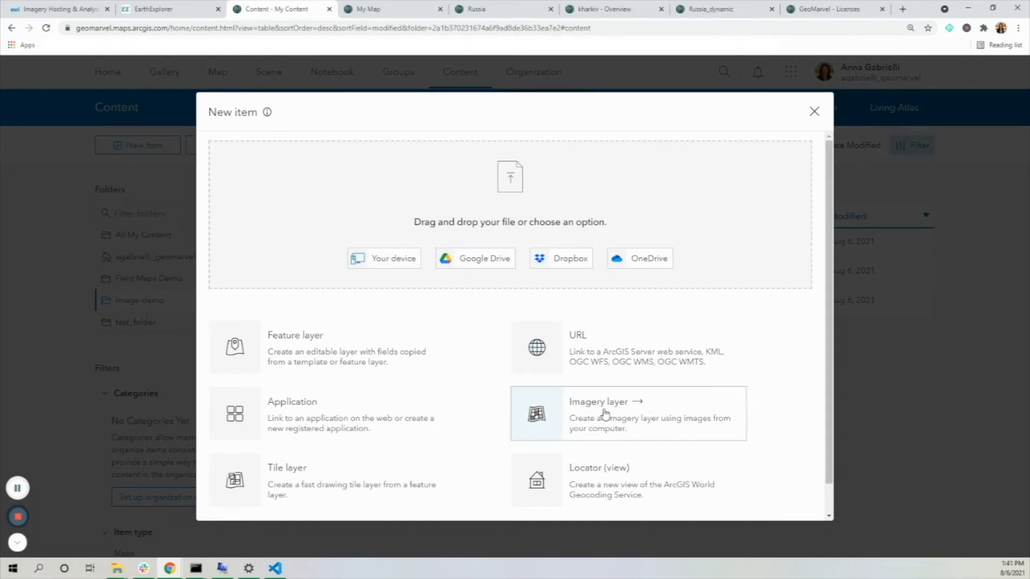
left_click(597, 413)
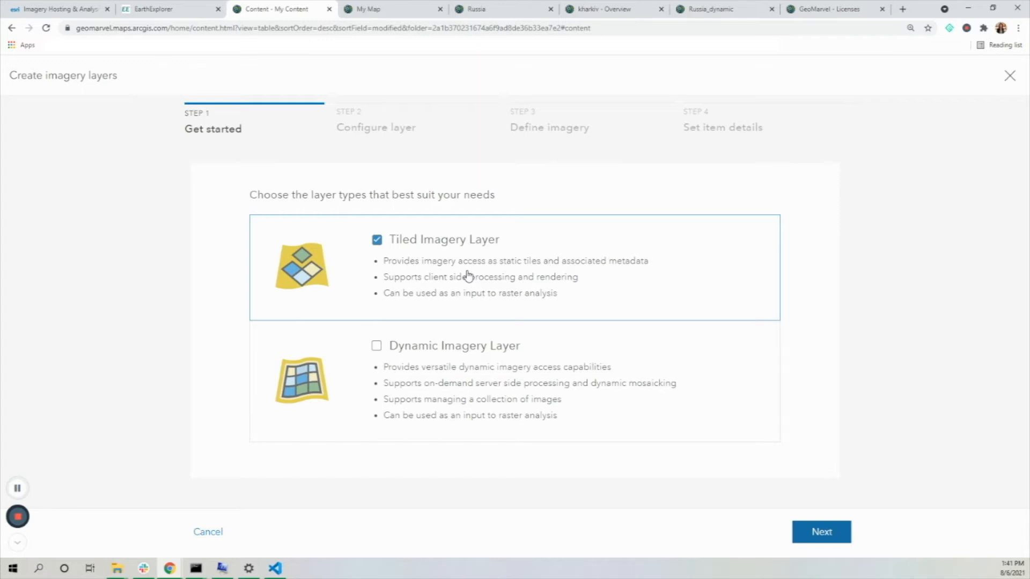
mouse_move(476, 270)
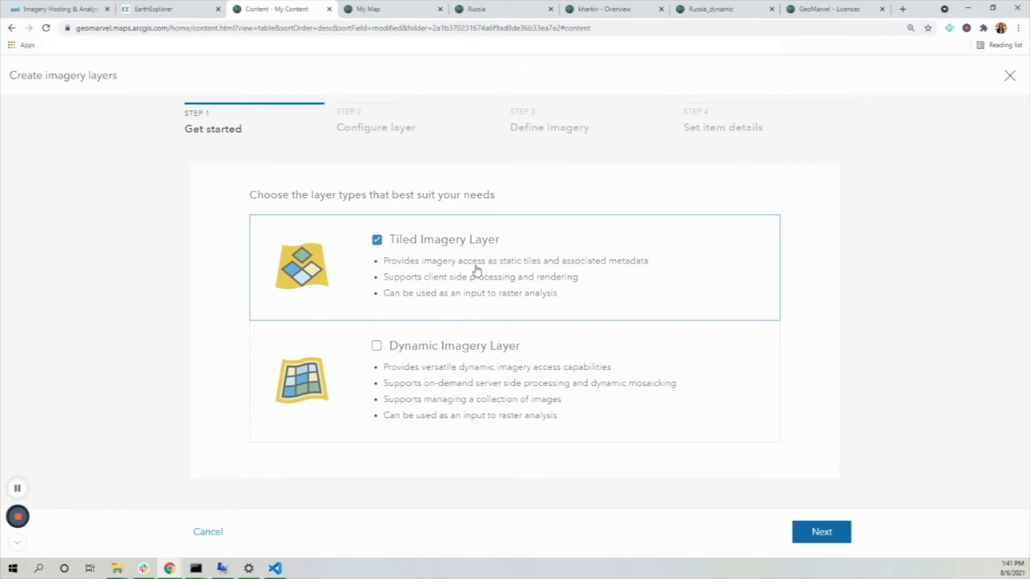
mouse_move(505, 279)
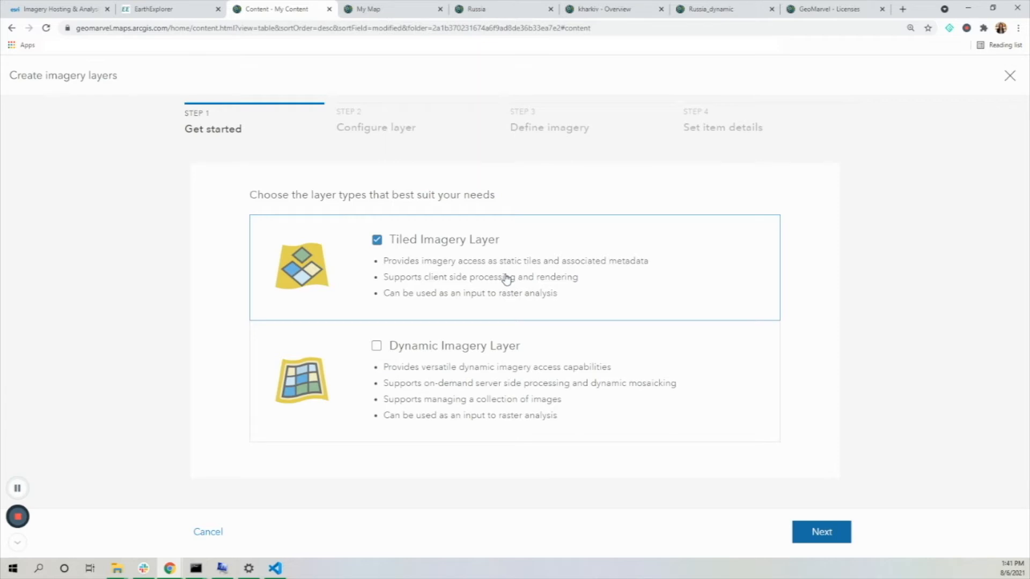
mouse_move(377, 347)
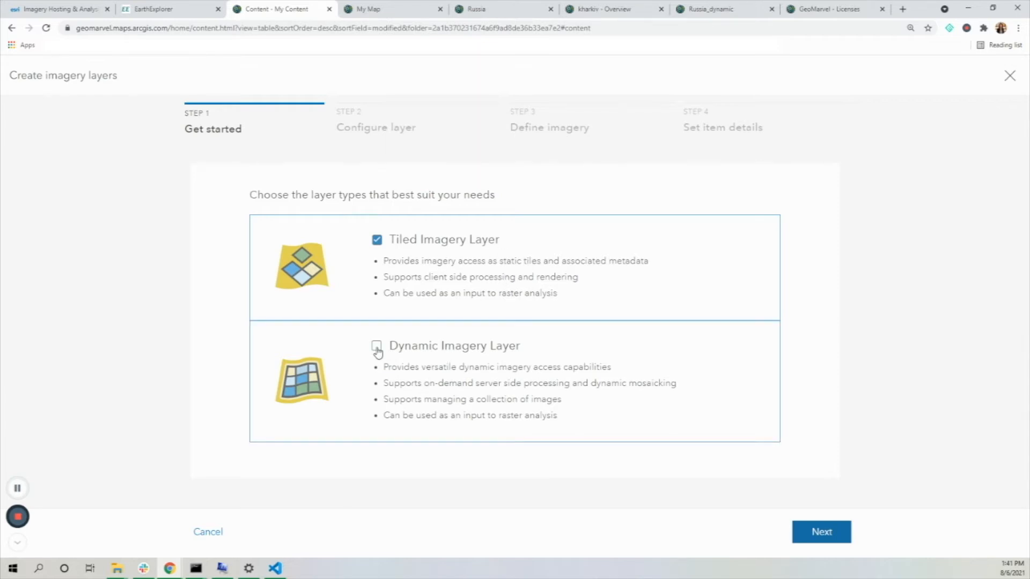
left_click(376, 346)
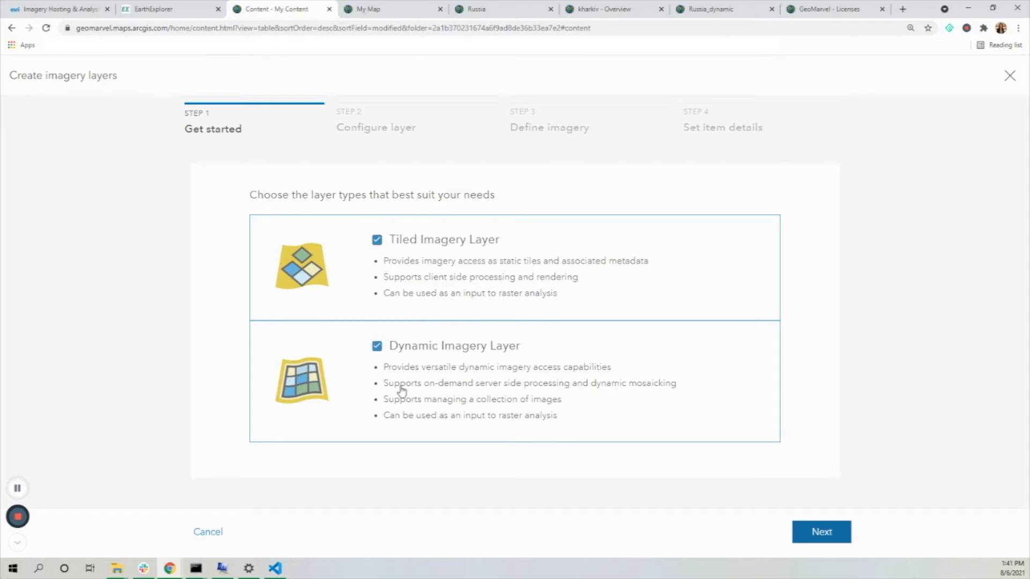
left_click(821, 532)
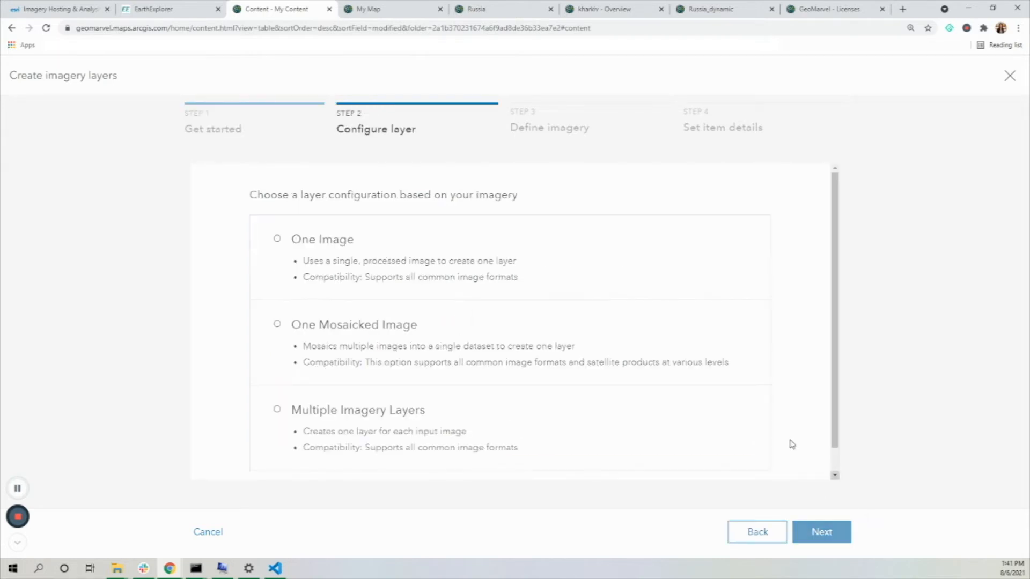
left_click(277, 238)
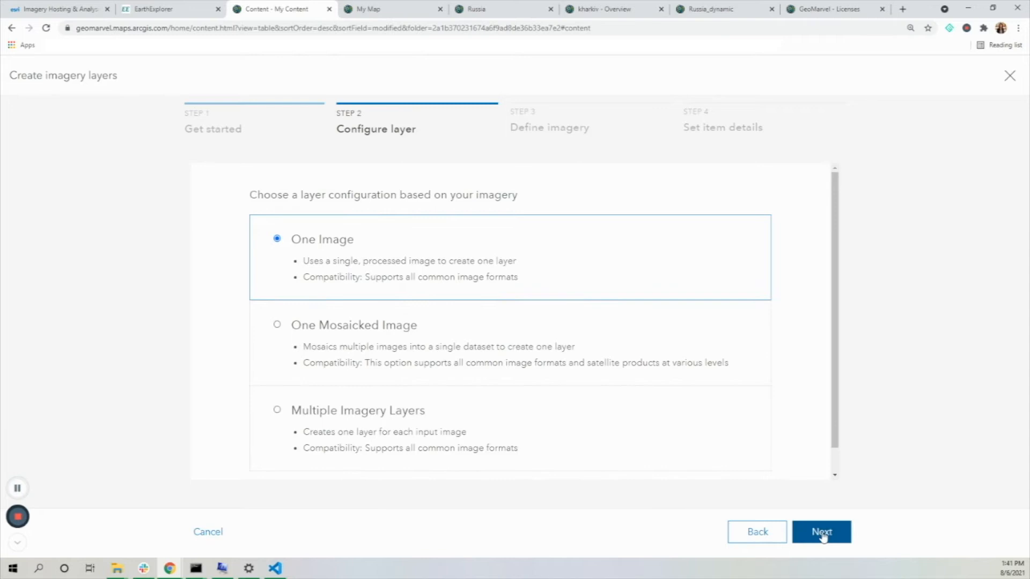
Select kharkiv.tif as the input image and advance to the item details step.
left_click(820, 532)
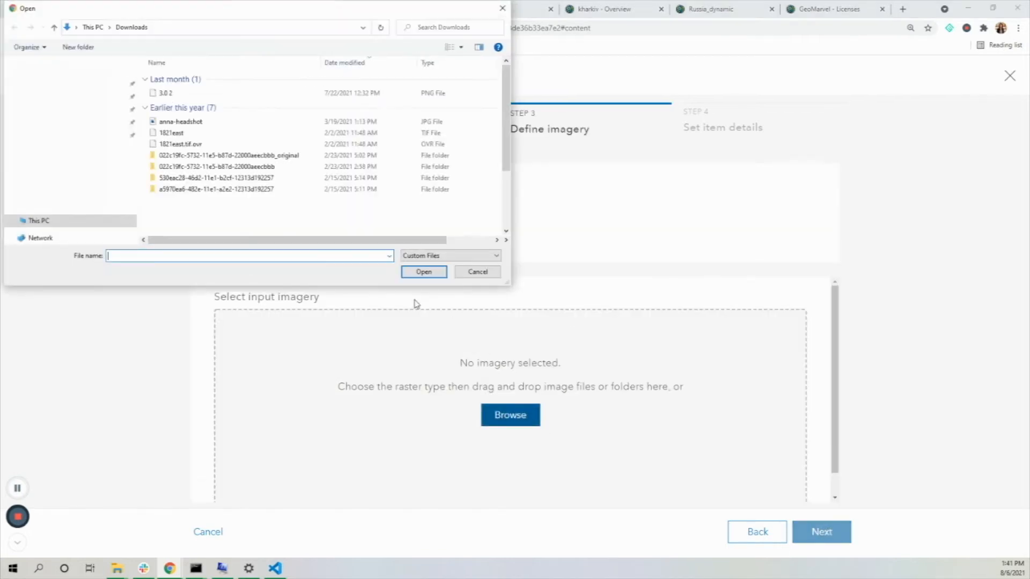
left_click(168, 104)
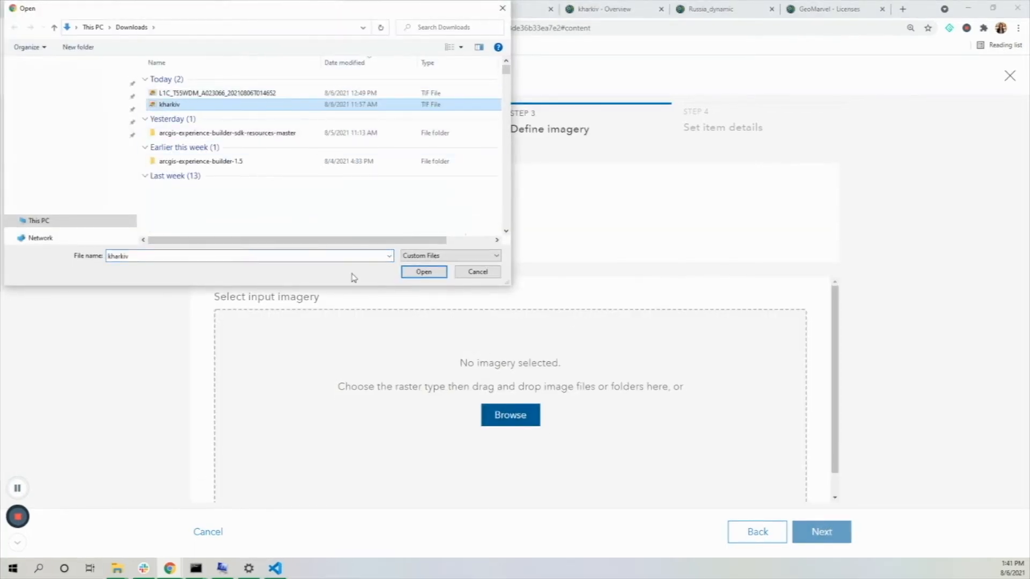
left_click(423, 271)
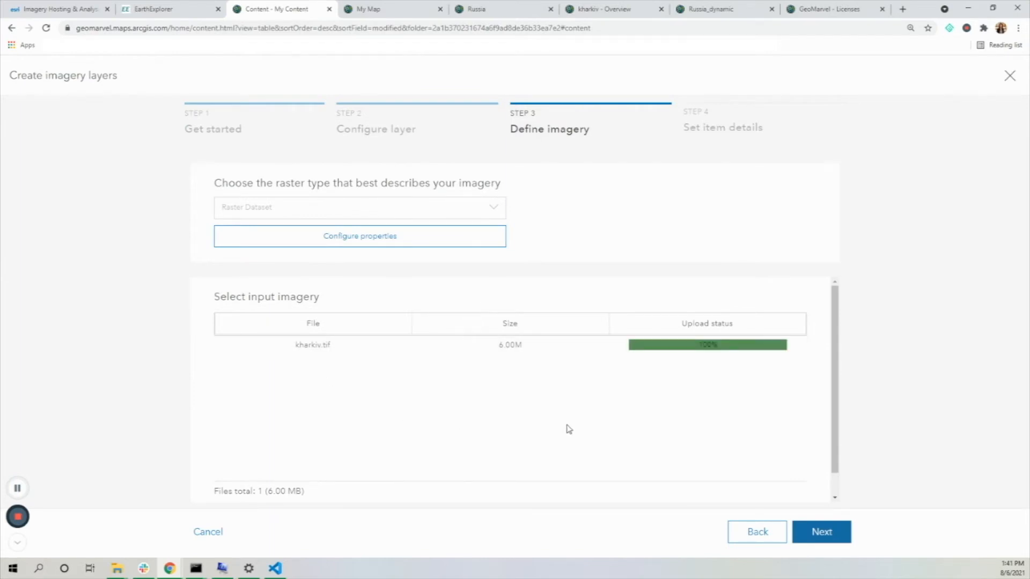
left_click(820, 532)
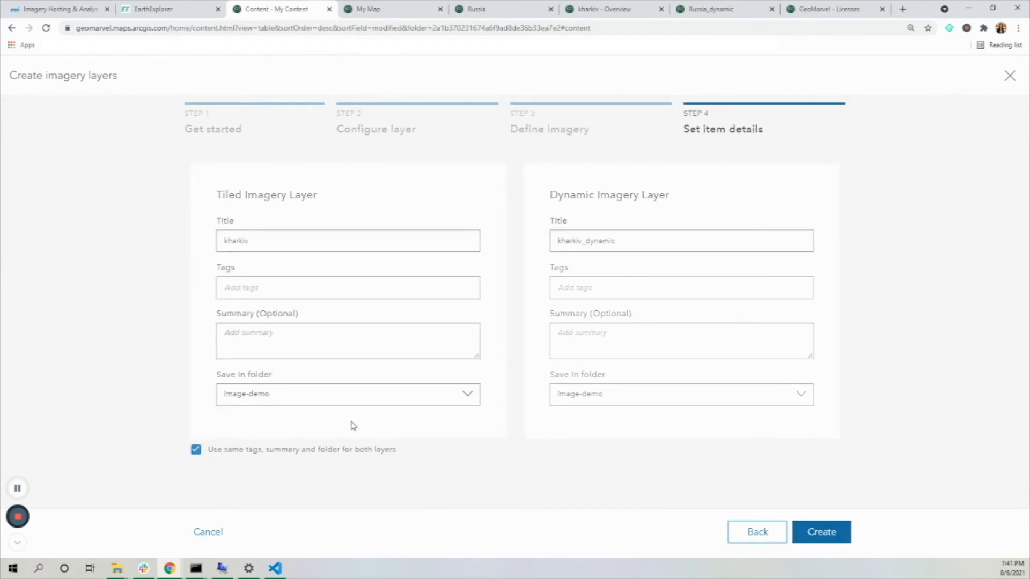
Tag and summarize the layers as 'demo' and create the kharkiv tiled and dynamic layers.
left_click(346, 288)
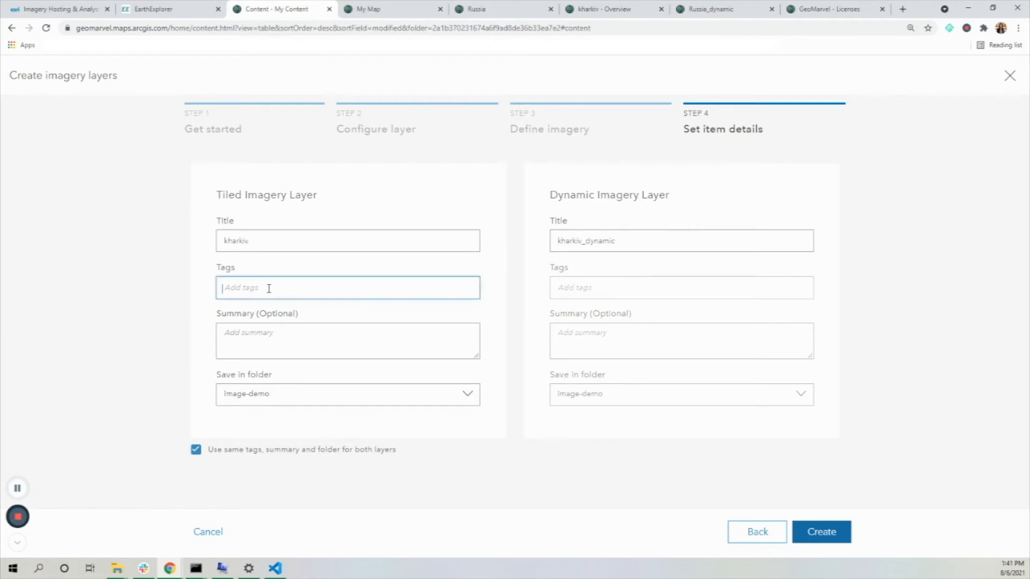
type("demo")
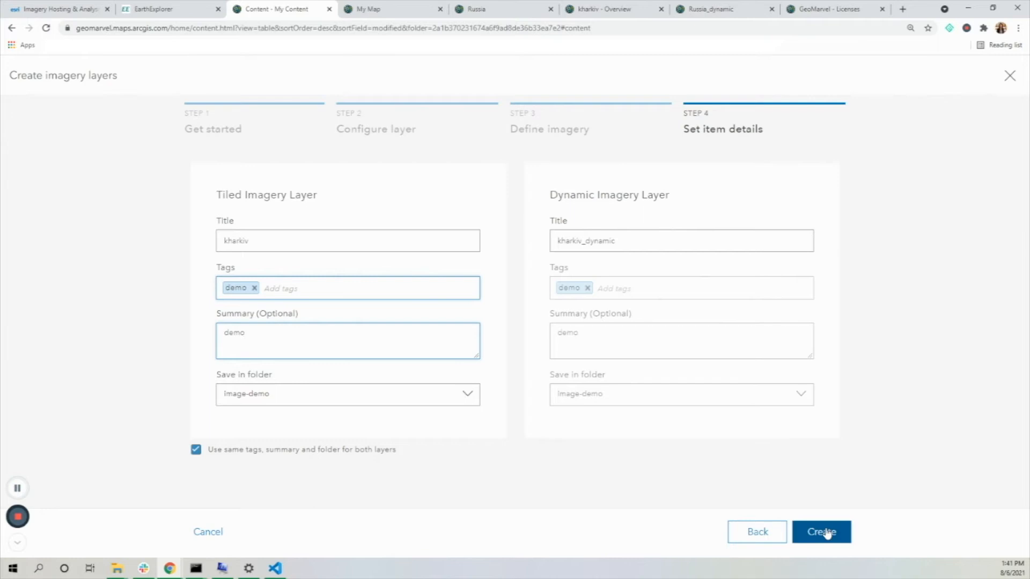
left_click(821, 532)
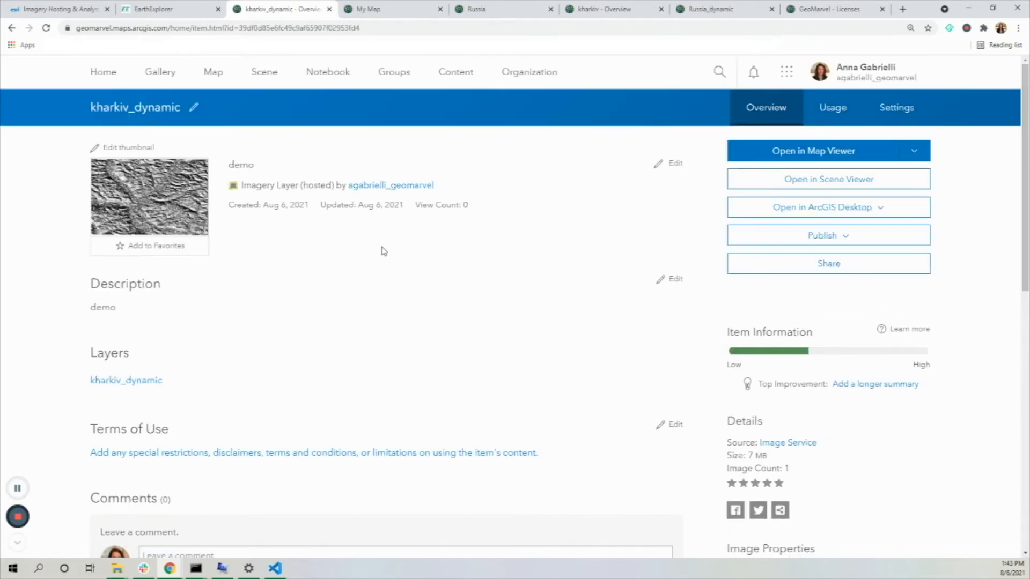
mouse_move(491, 192)
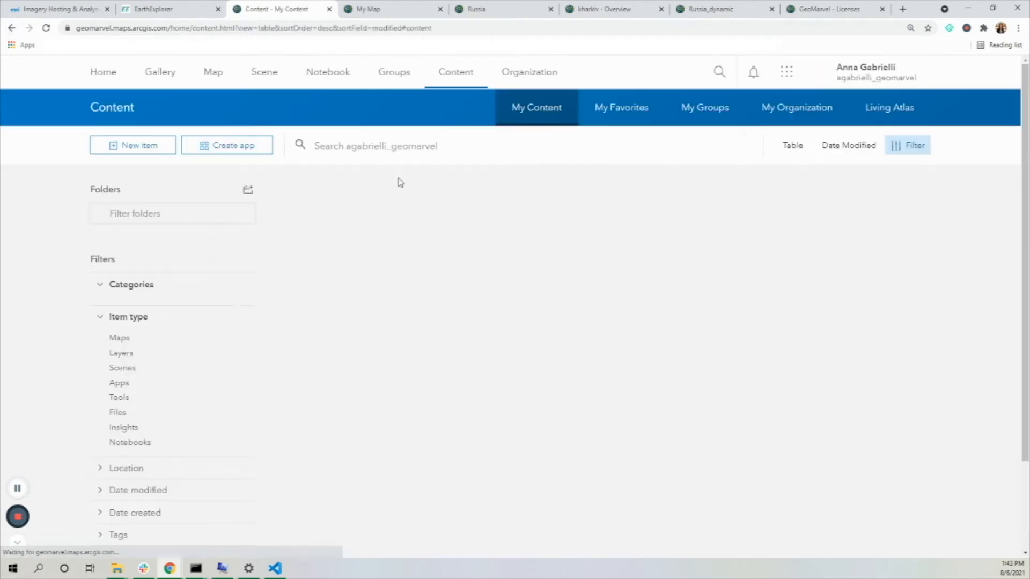
Show the image-demo folder now listing kharkiv and kharkiv_dynamic hosted imagery layers.
left_click(136, 300)
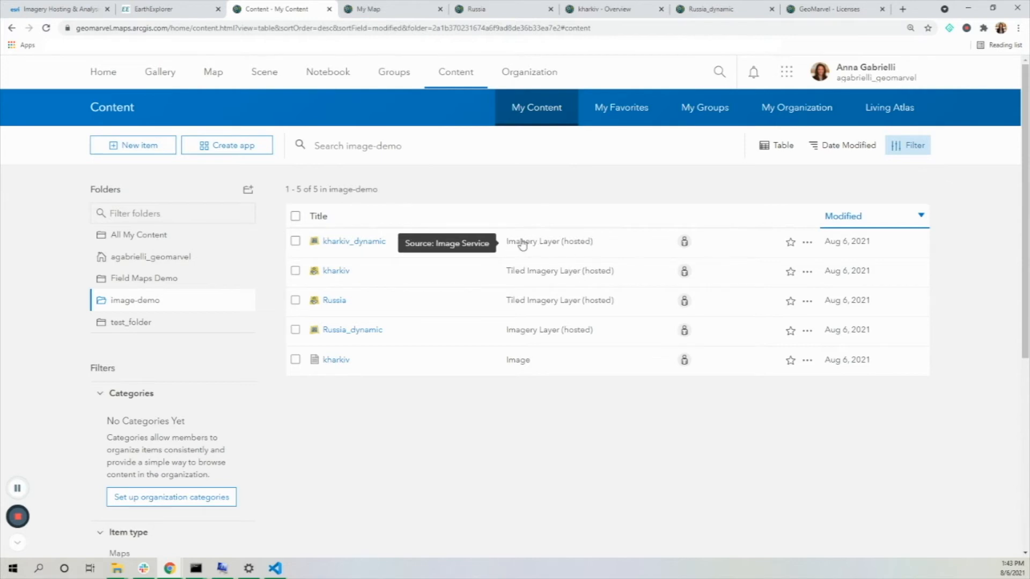
mouse_move(452, 98)
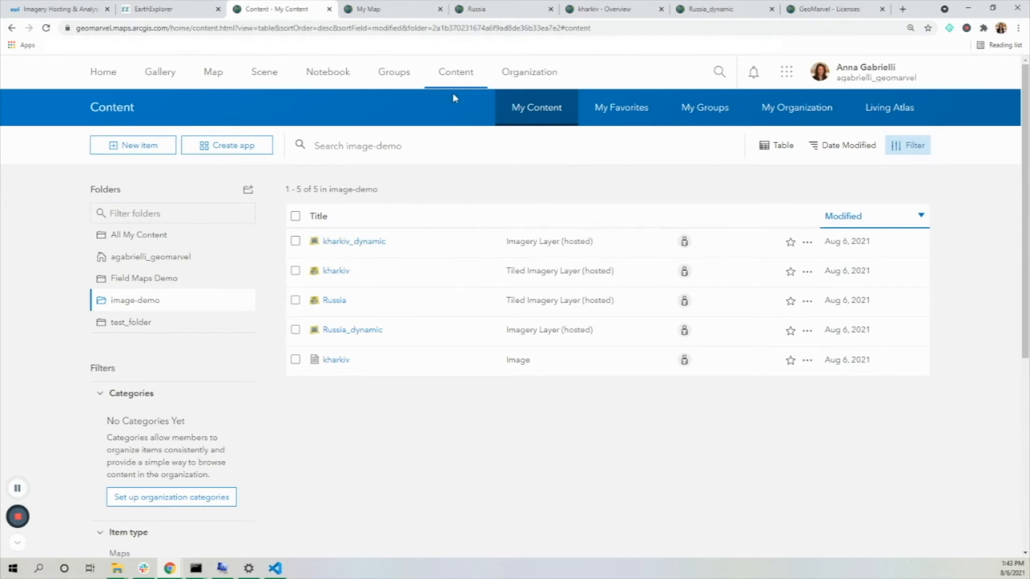
Switch to the Map Viewer map with the Russia layers and toggle a layer in Contents.
left_click(390, 9)
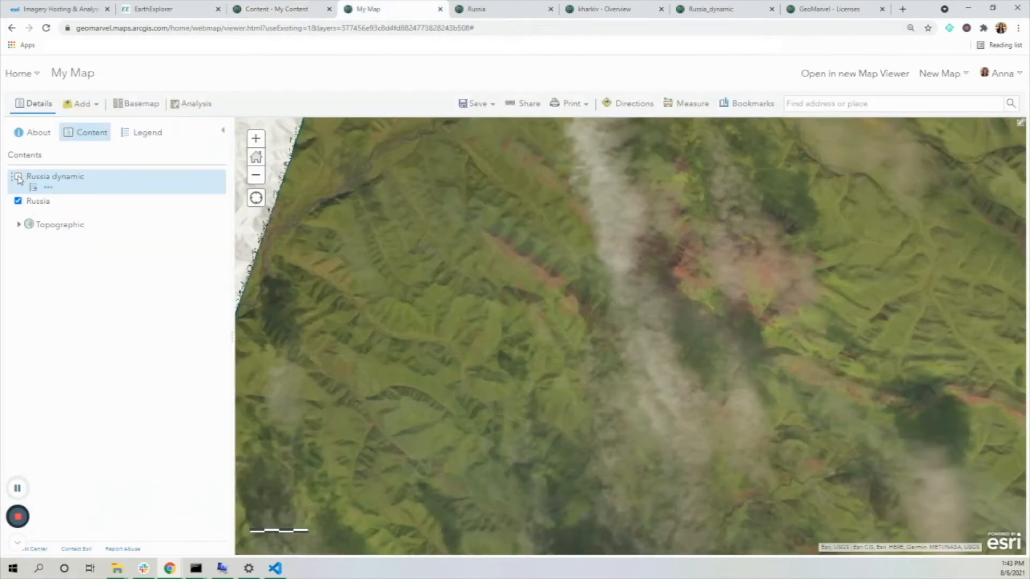
left_click(18, 177)
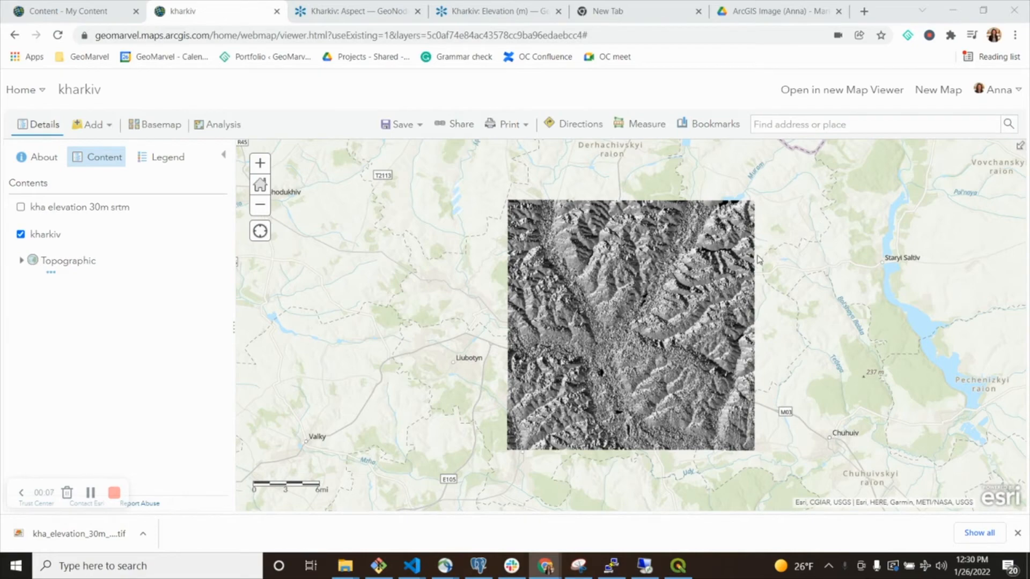
mouse_move(616, 328)
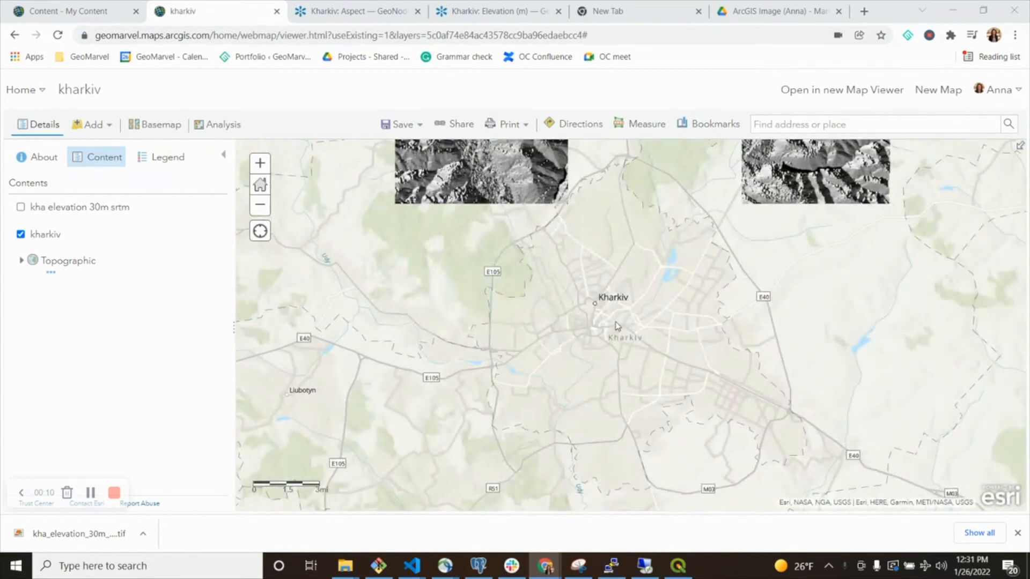
left_click(355, 10)
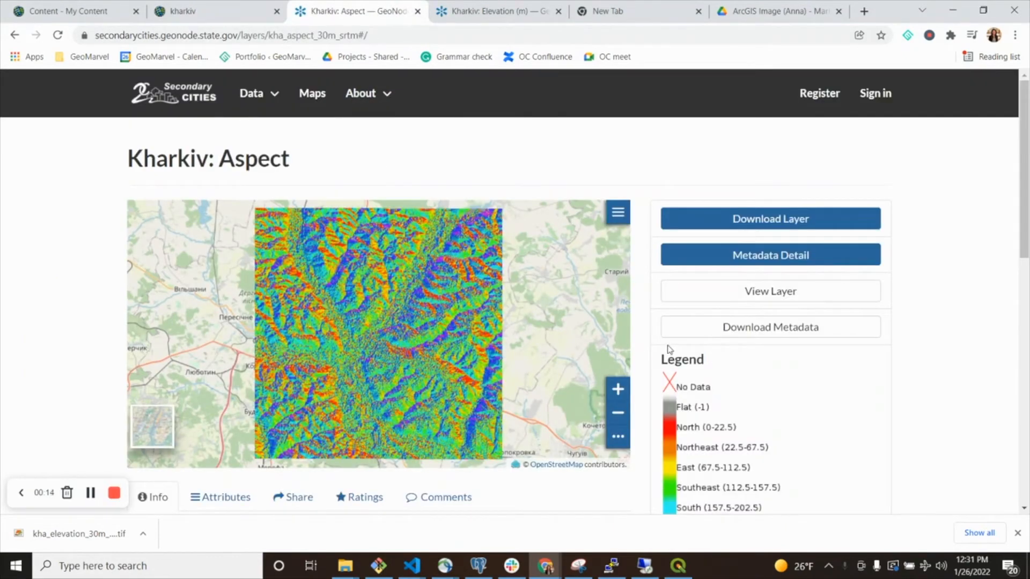
Scroll the Kharkiv: Aspect GeoNode layer page, then return to the kharkiv map.
scroll("down", 3)
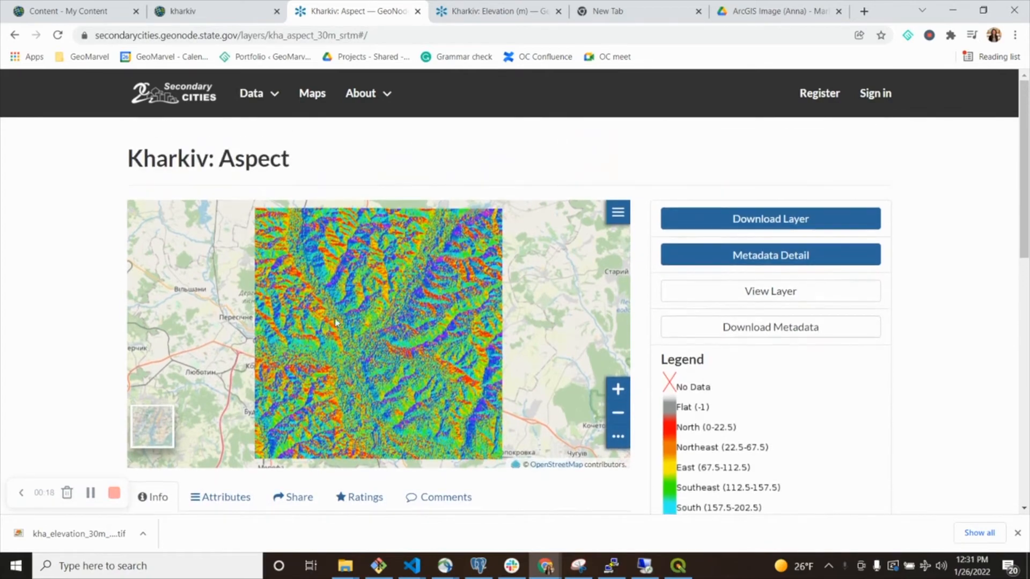
left_click(183, 11)
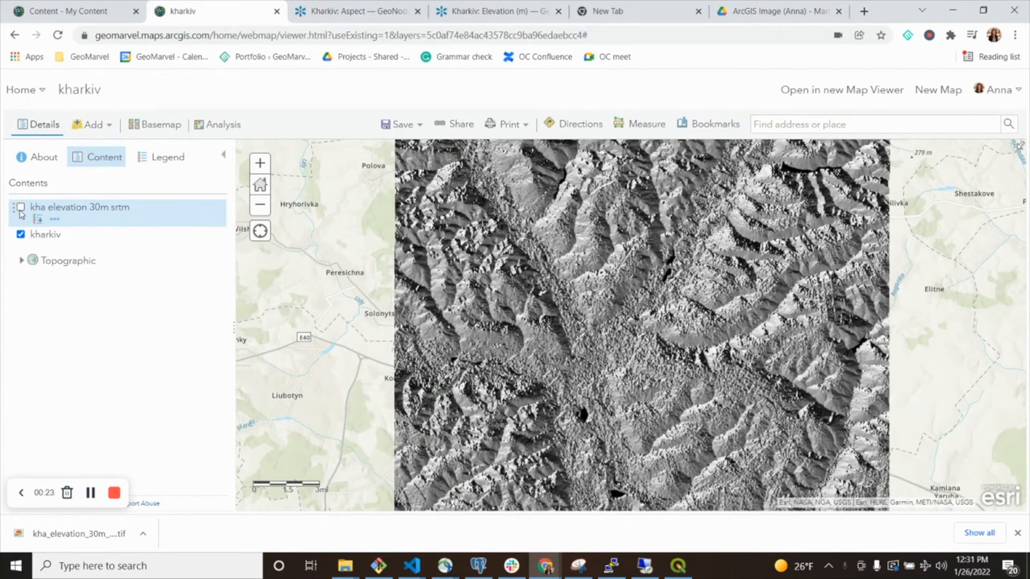
Turn on the kha elevation 30m srtm layer in the kharkiv map's Contents.
left_click(21, 207)
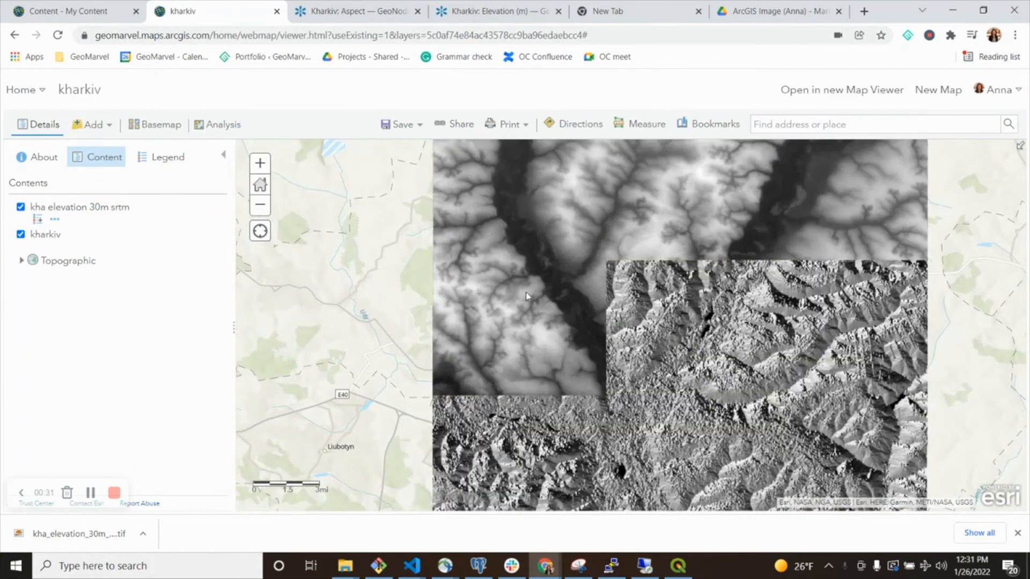
Start a Derive Aspect analysis from Raster Analysis > Analyze Terrain.
left_click(223, 124)
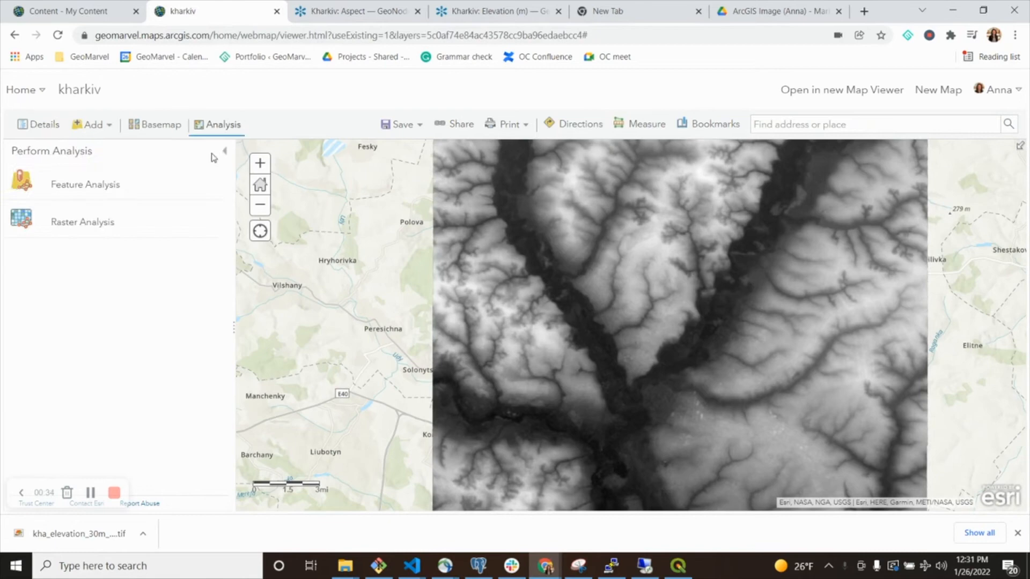
left_click(81, 221)
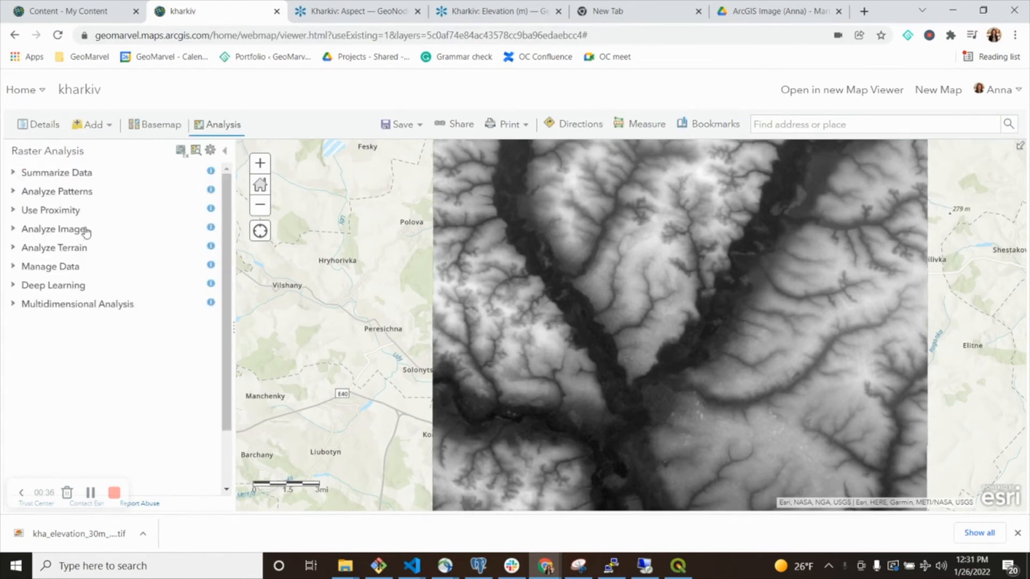
left_click(55, 248)
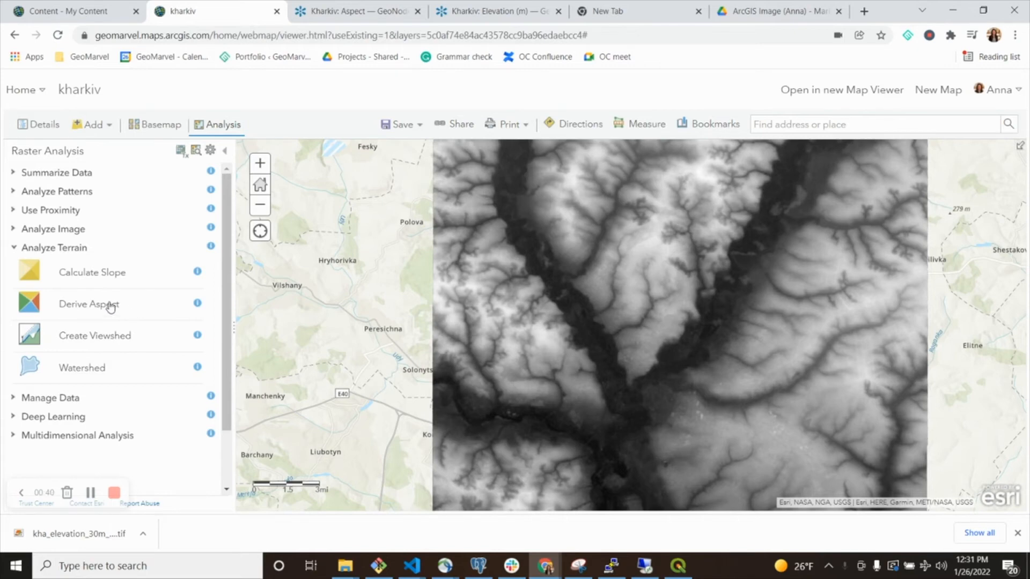
left_click(89, 304)
type("Aspect of Kharkiv")
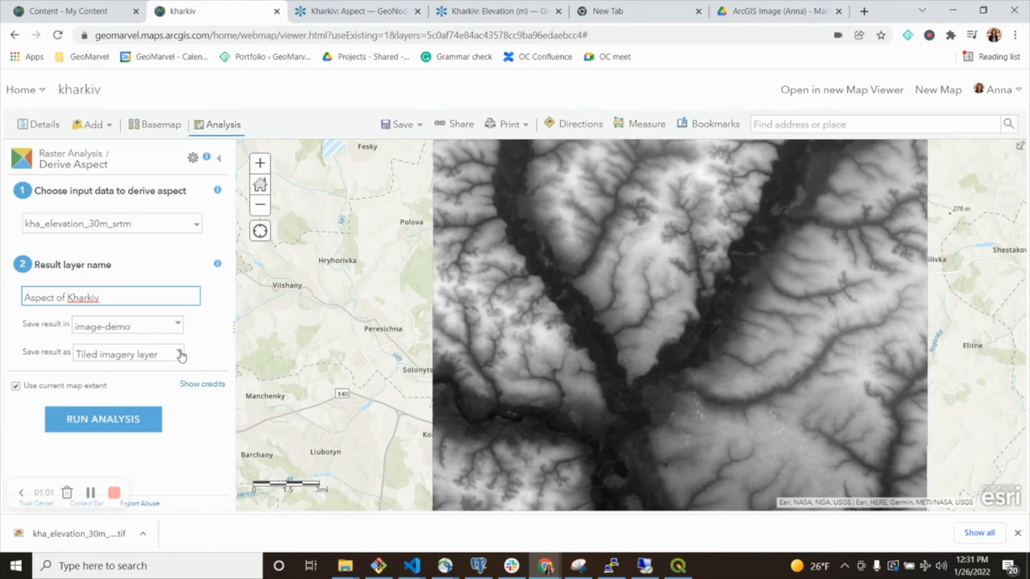
Set the Aspect of Kharkiv output to save as a tiled imagery layer in image-demo.
left_click(178, 354)
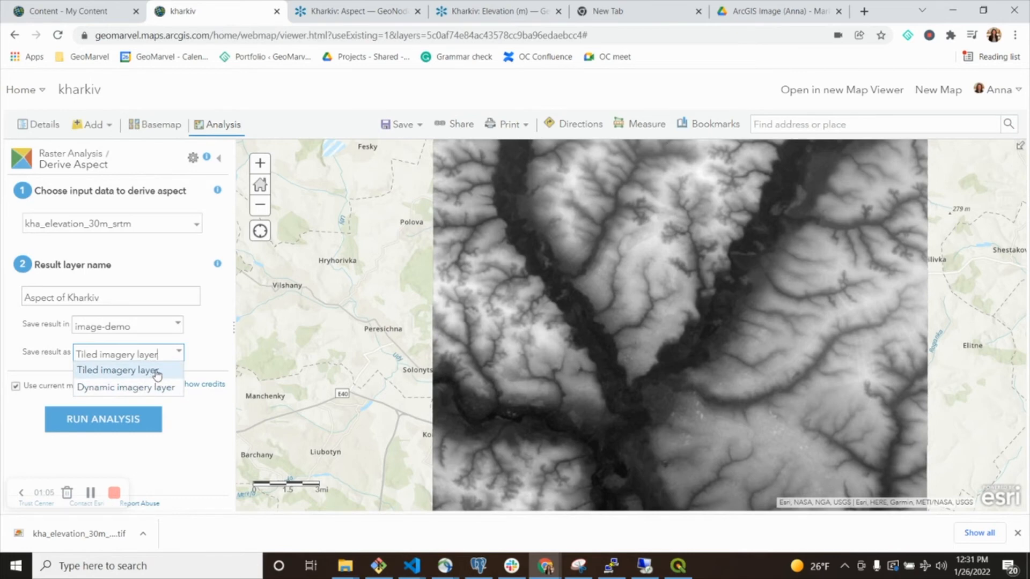
left_click(118, 370)
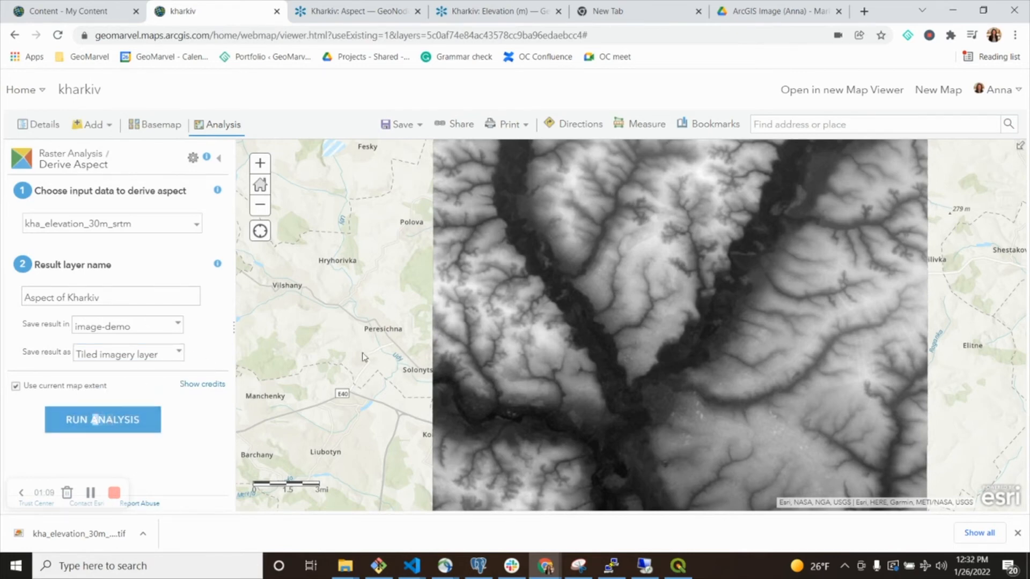
Show the finished Aspect of Kharkiv layer and switch off kha elevation 30m srtm.
scroll("down", 3)
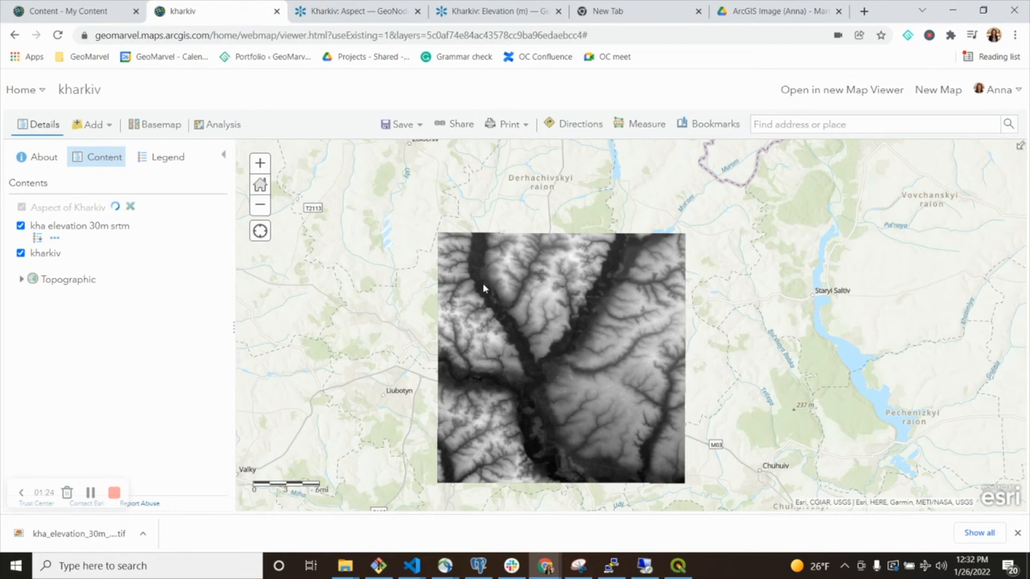
left_click(130, 207)
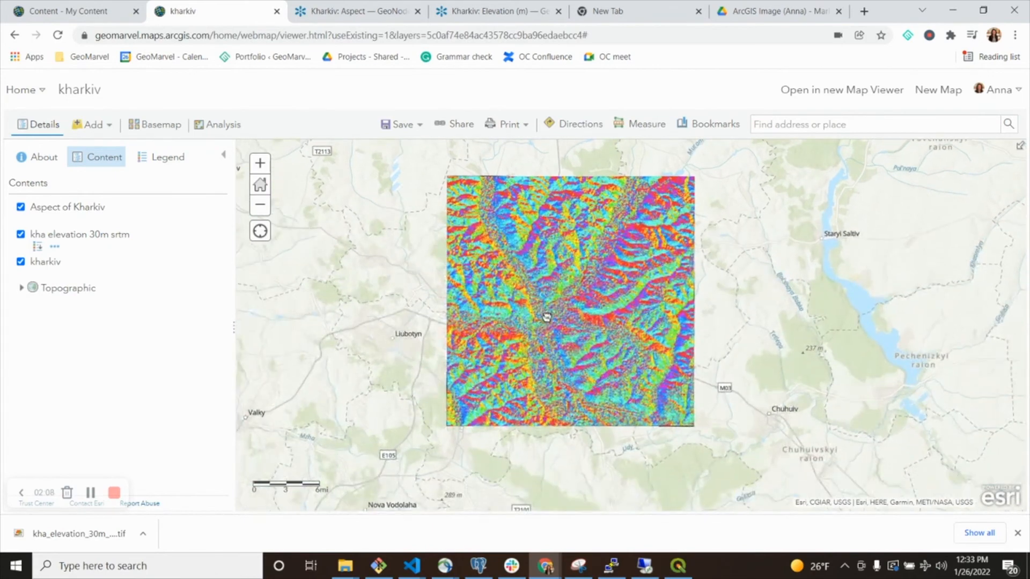
left_click(78, 235)
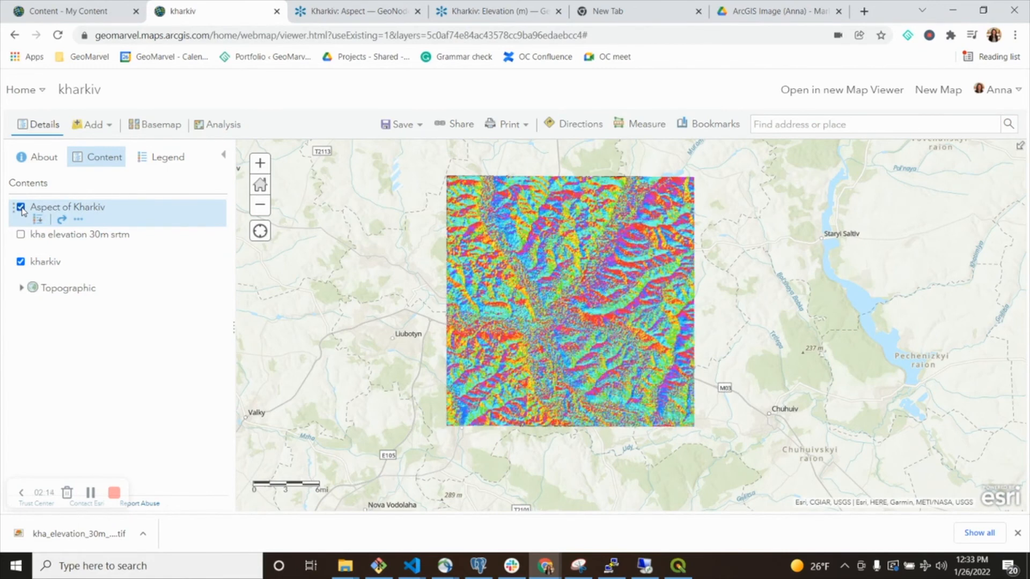
Show the Aspect of Kharkiv legend's compass-direction classes and zoom into the shaded kharkiv imagery.
left_click(38, 220)
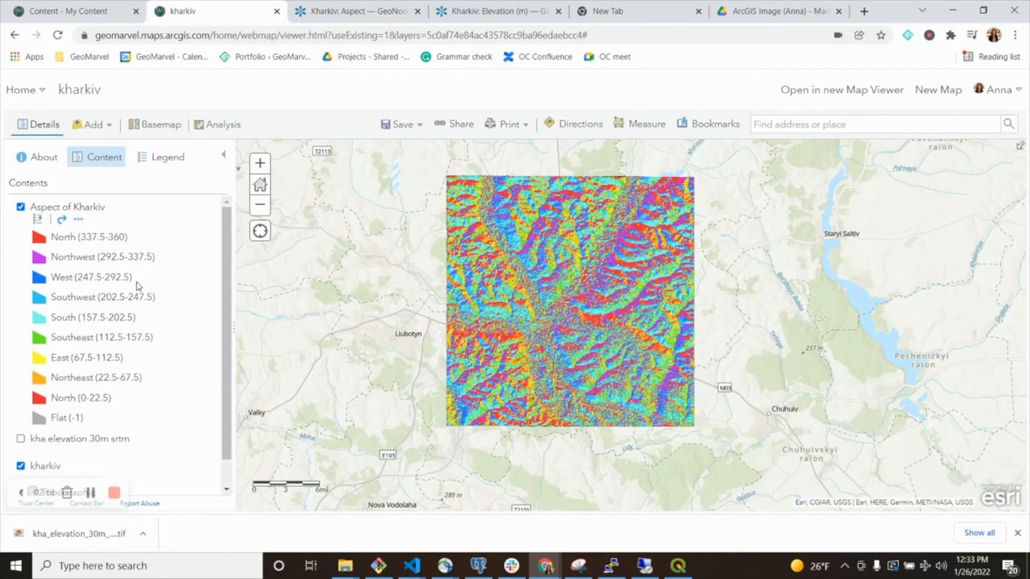
mouse_move(246, 249)
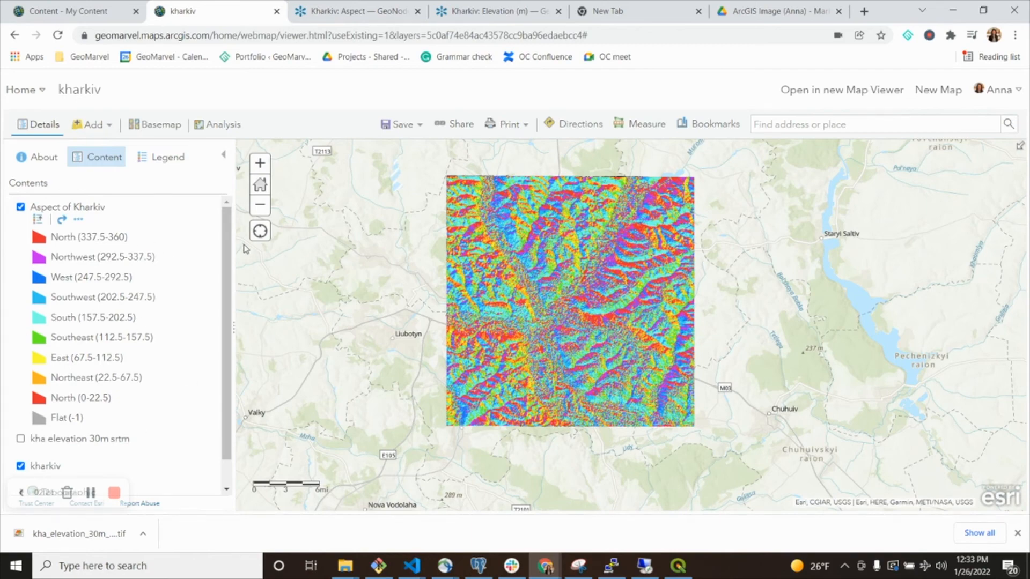
left_click(356, 11)
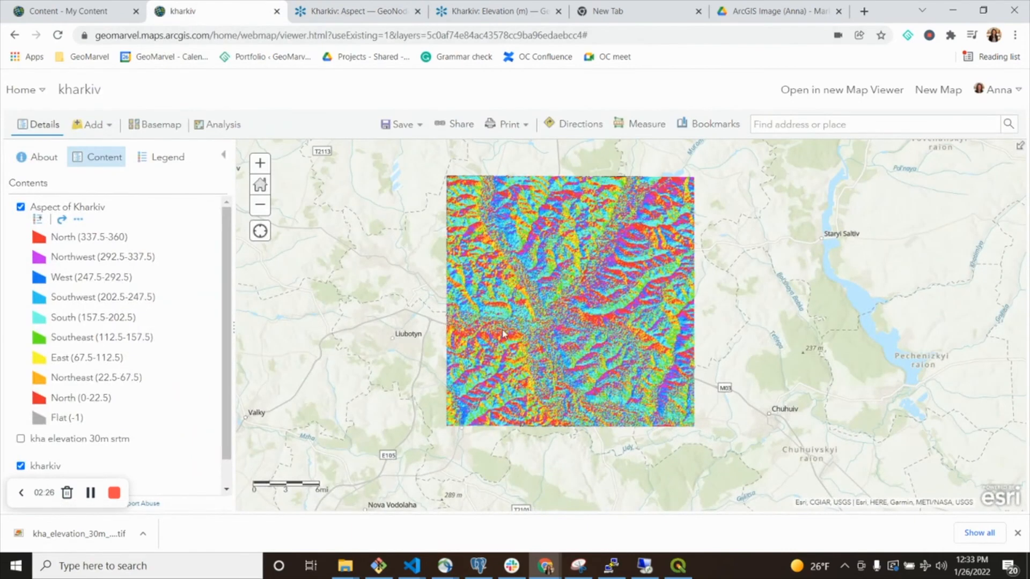
left_click(20, 207)
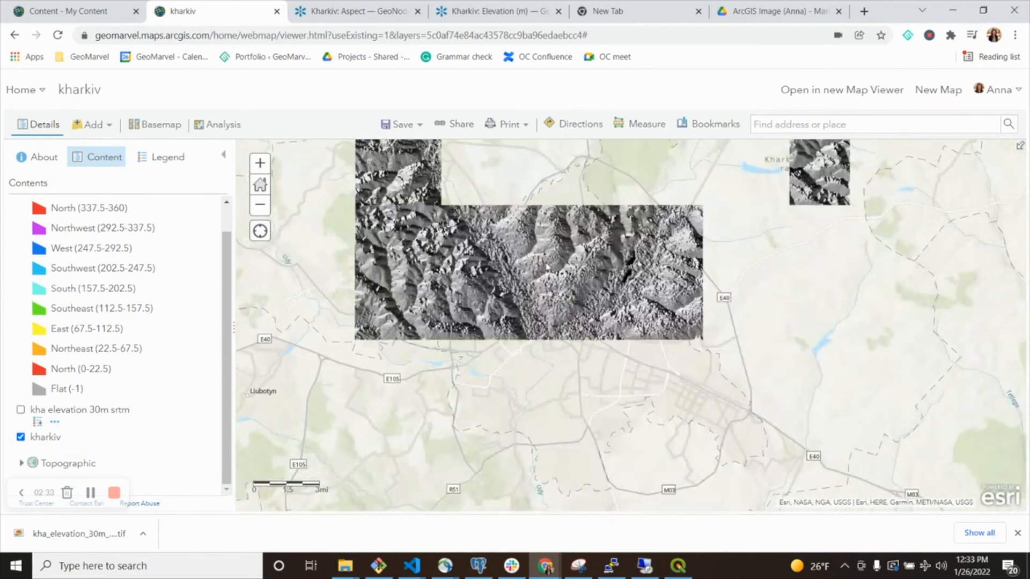
left_click(258, 162)
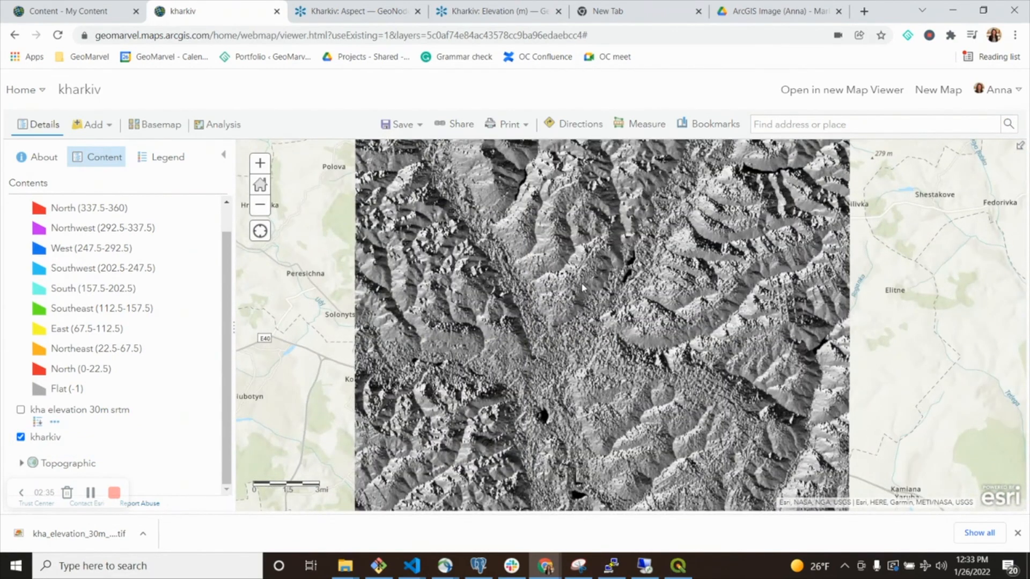